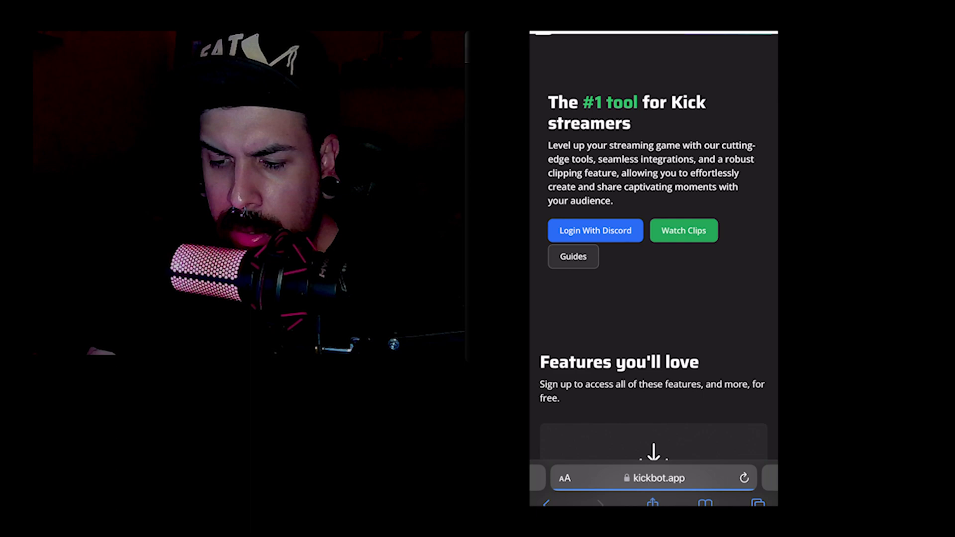
Log into KickBot with the Discord account and authorize KickBot's access.
click(595, 231)
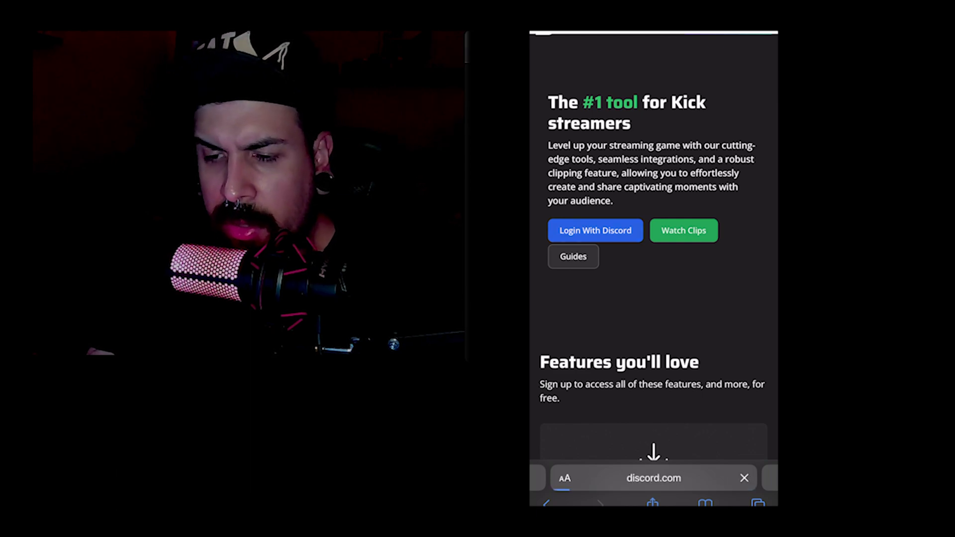
click(595, 231)
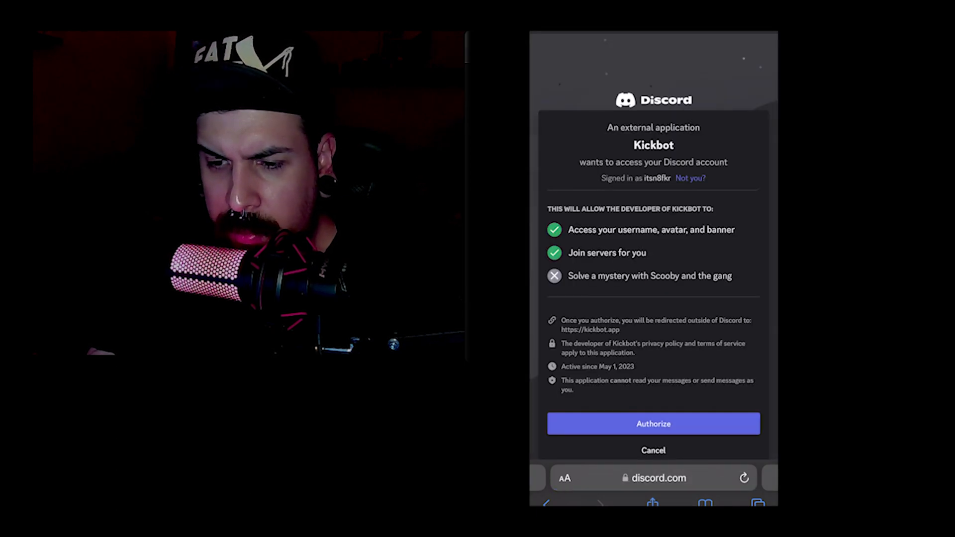
click(652, 424)
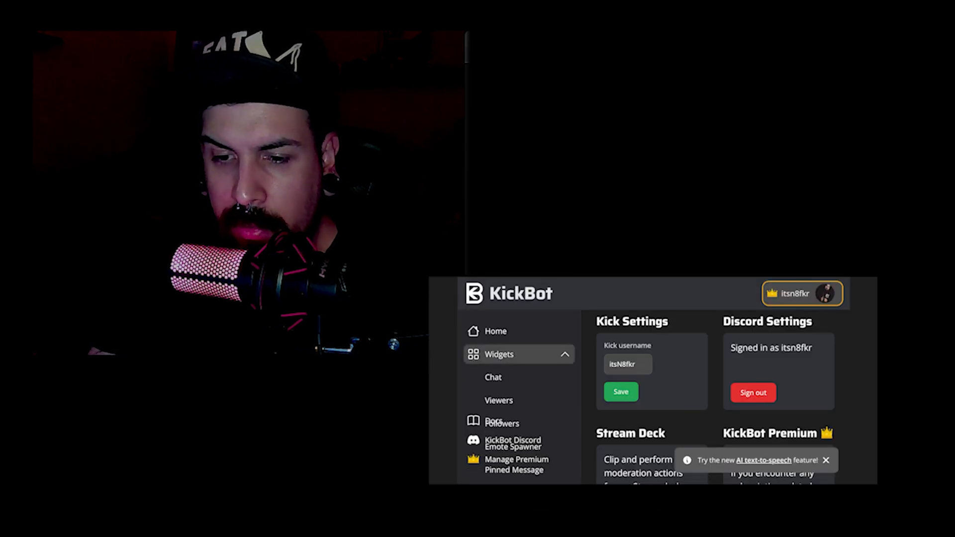
Copy the KickBot chat widget's URL to the clipboard from the Chat widget settings.
click(493, 377)
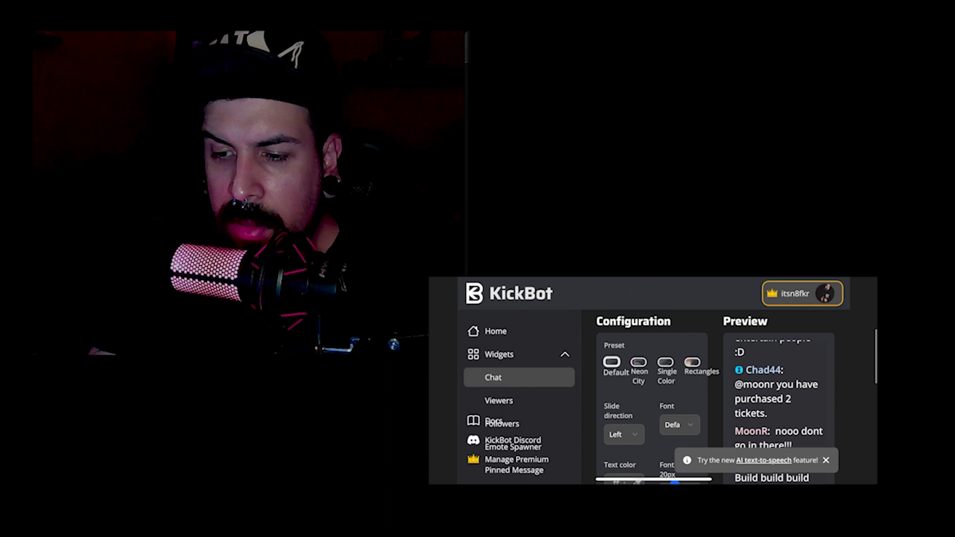
scroll(down, 3)
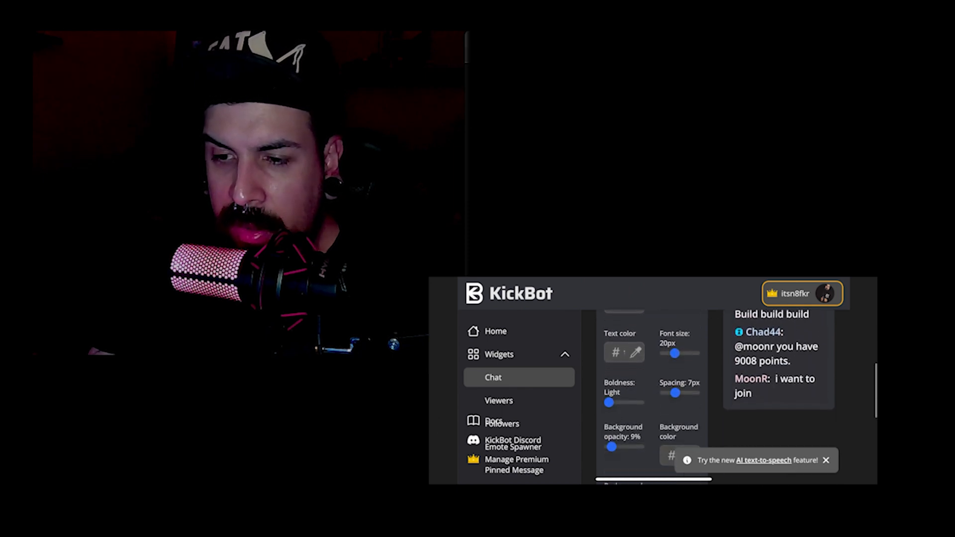
scroll(down, 3)
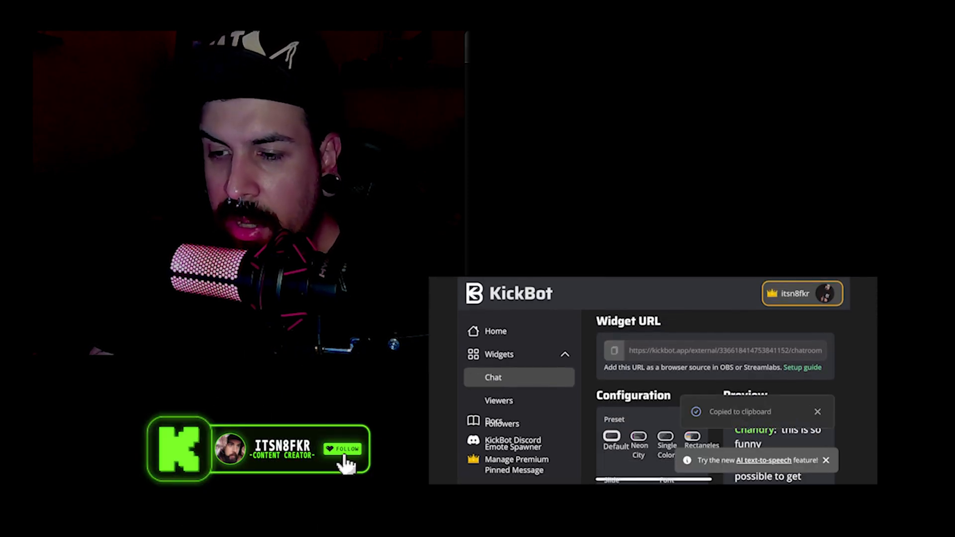
click(344, 449)
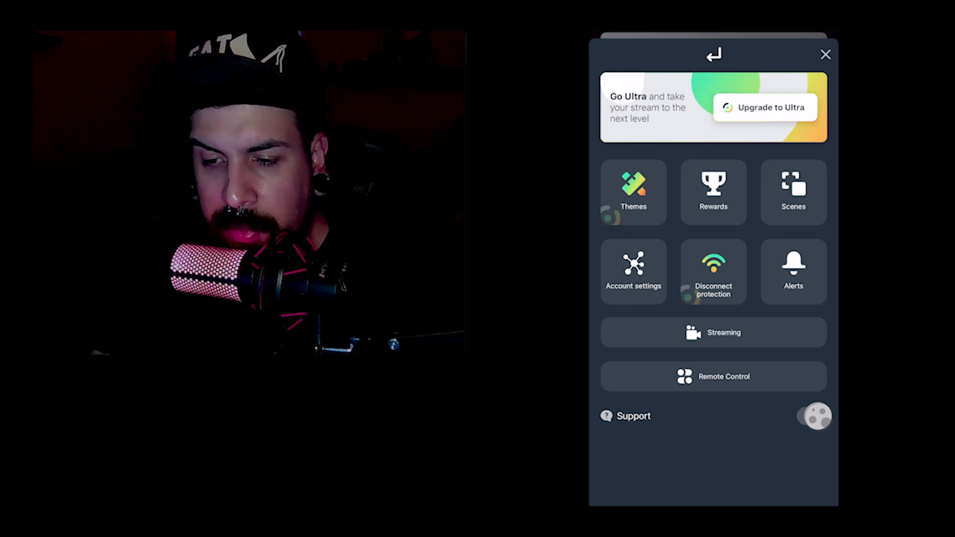
Create a new Streamlabs scene named 'Kickchat' from the Scenes list.
click(794, 192)
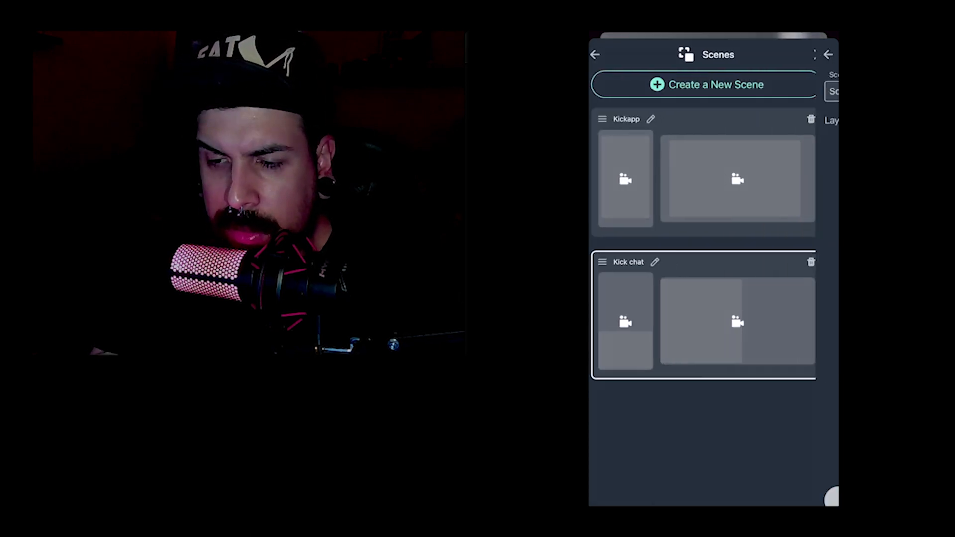
click(705, 84)
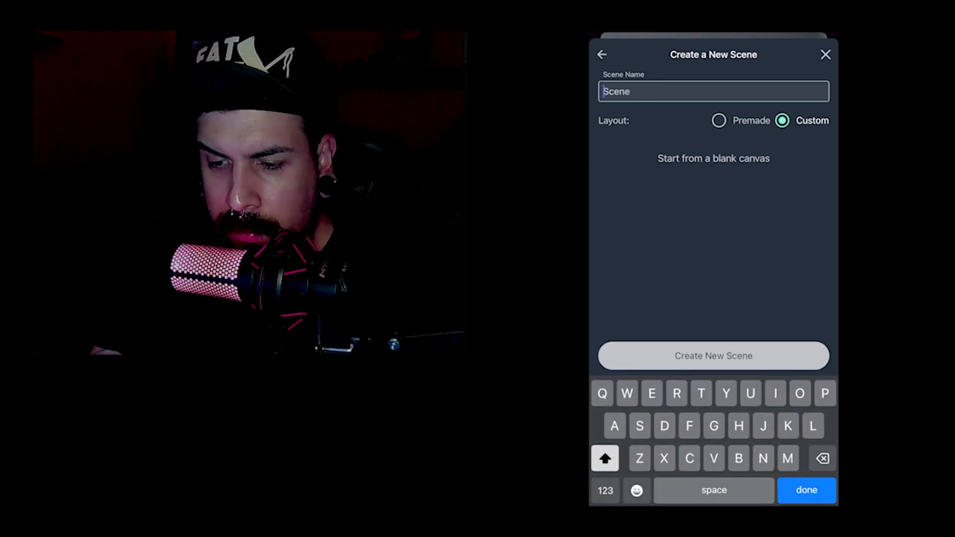
text(Kickchat)
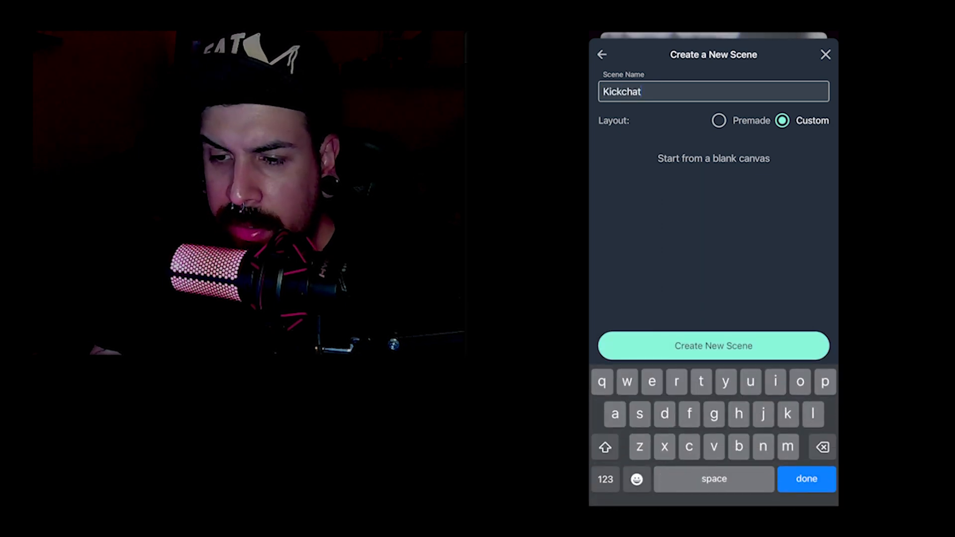
click(713, 346)
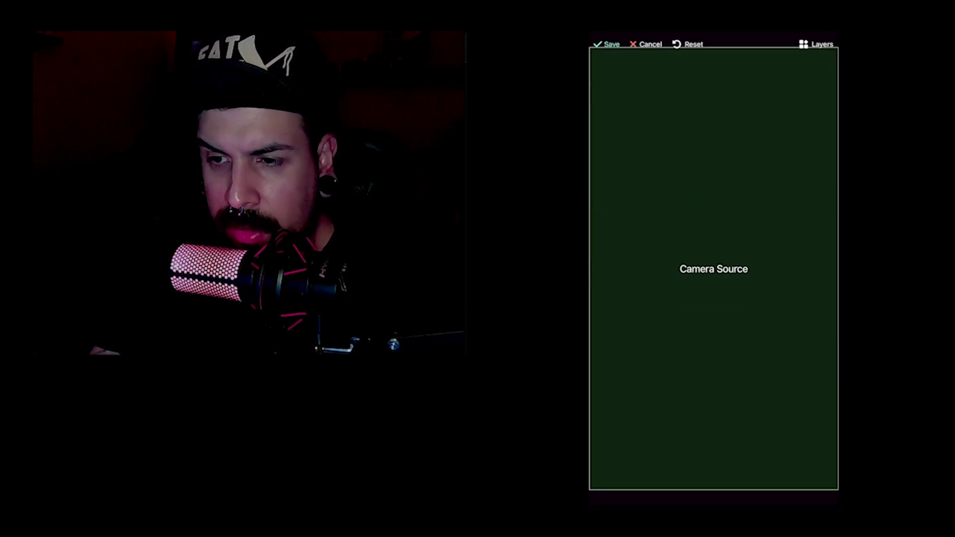
Add the KickBot chat URL as a custom layer on the lower half and save the portrait layout.
click(819, 45)
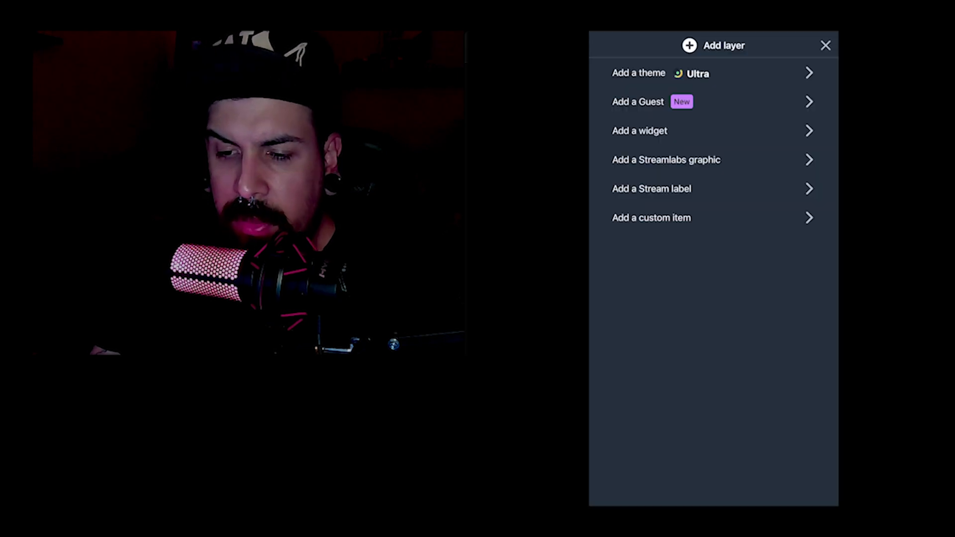
click(651, 218)
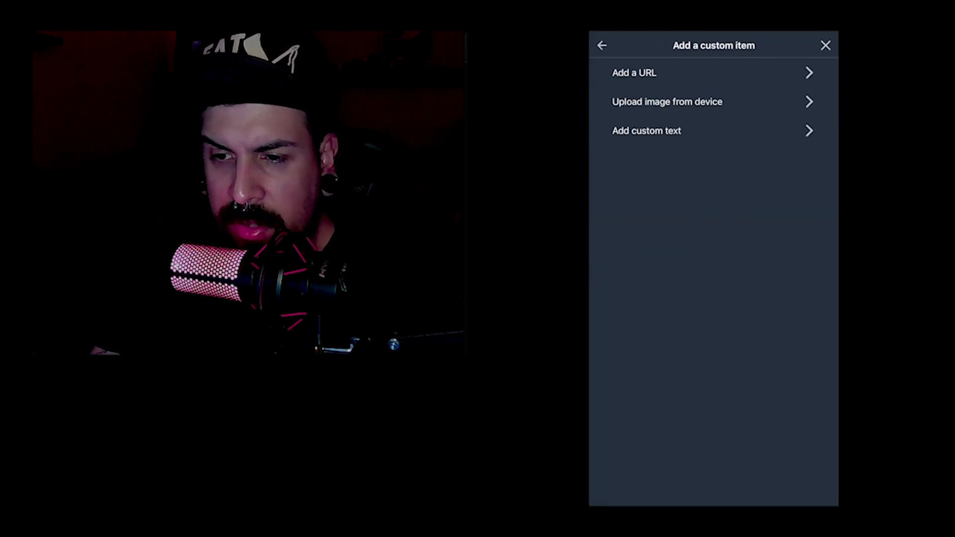
click(635, 73)
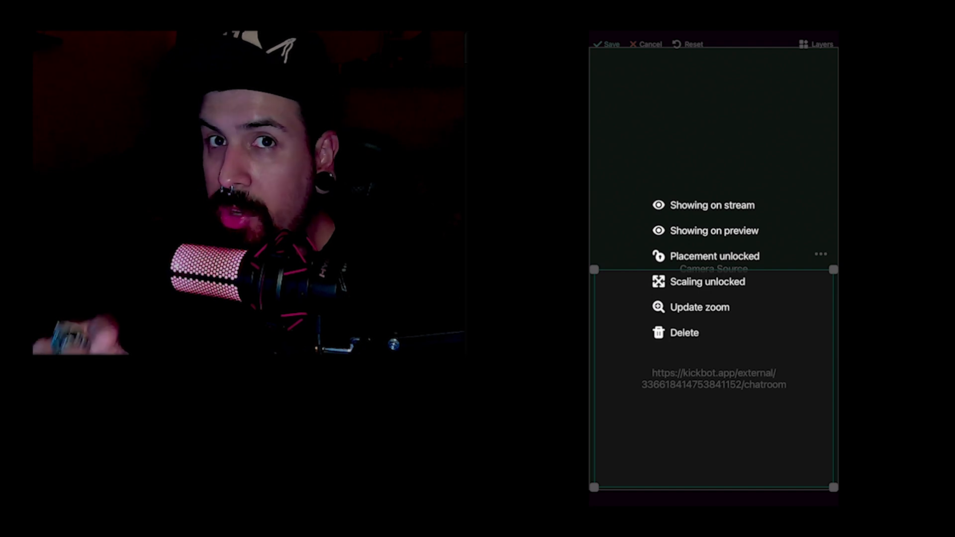
click(703, 205)
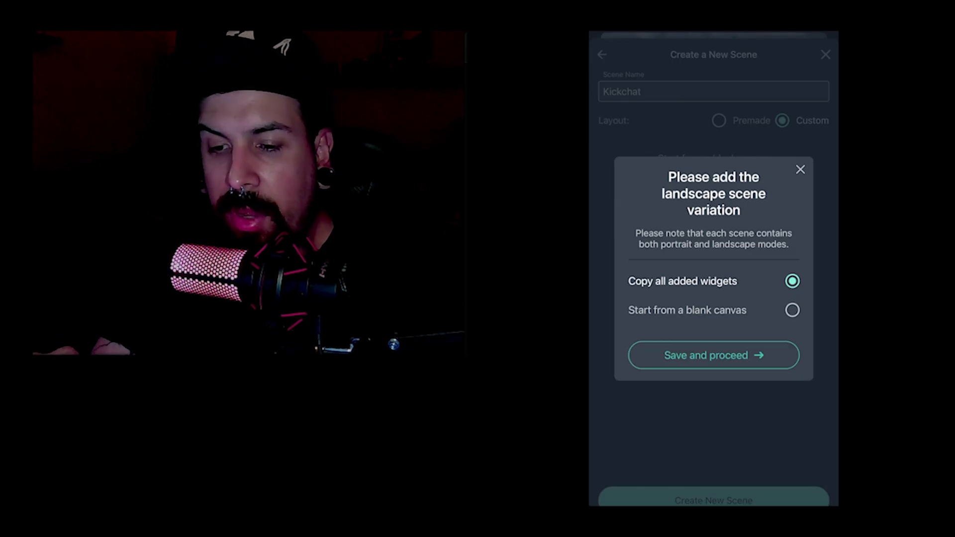
Save the landscape version copying all widgets, then send a 'test' message in Kick chat.
click(713, 91)
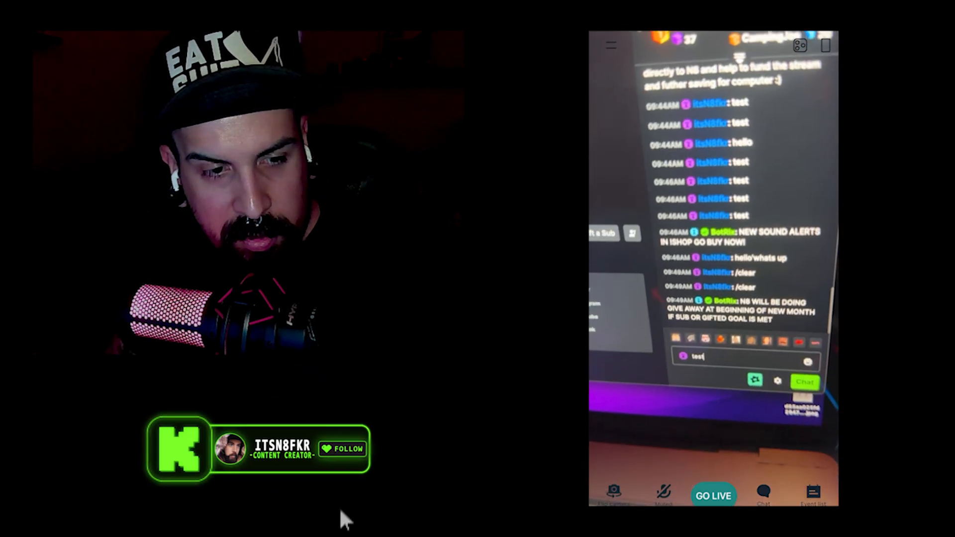
click(342, 449)
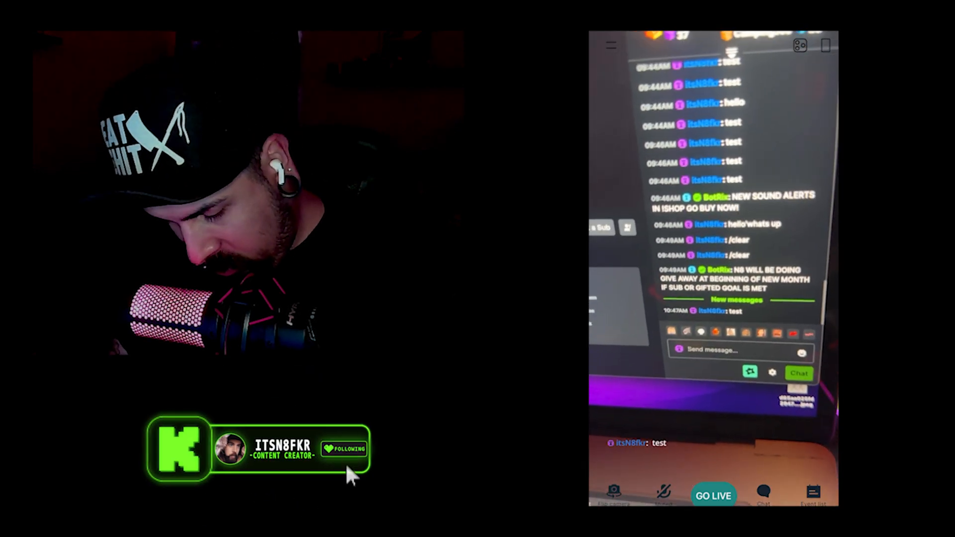